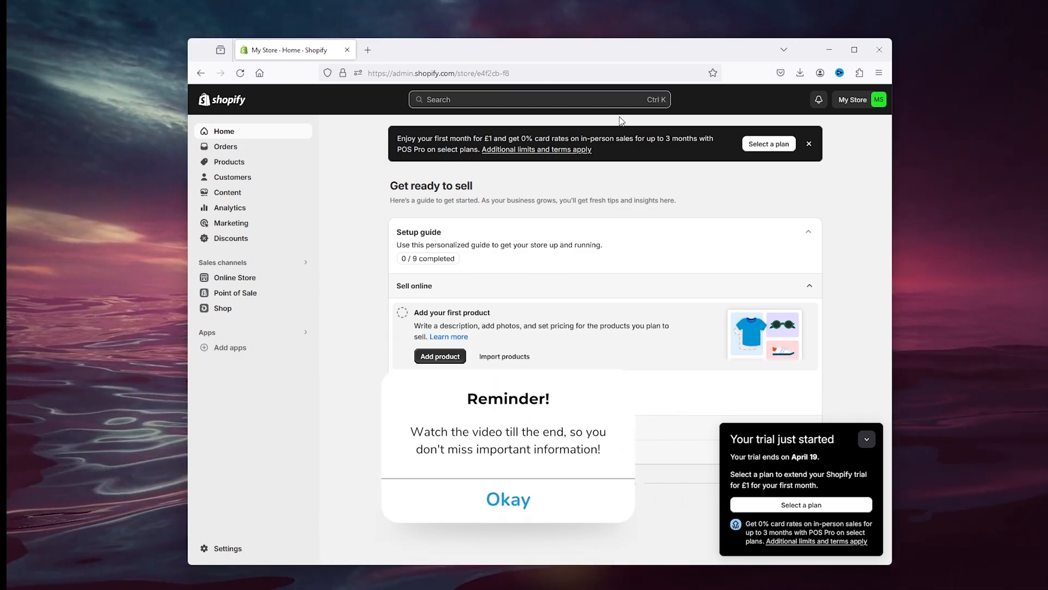
Collapse the 'Your trial just started' notice on the store home page
{"action": "left_click", "coordinate": [867, 438]}
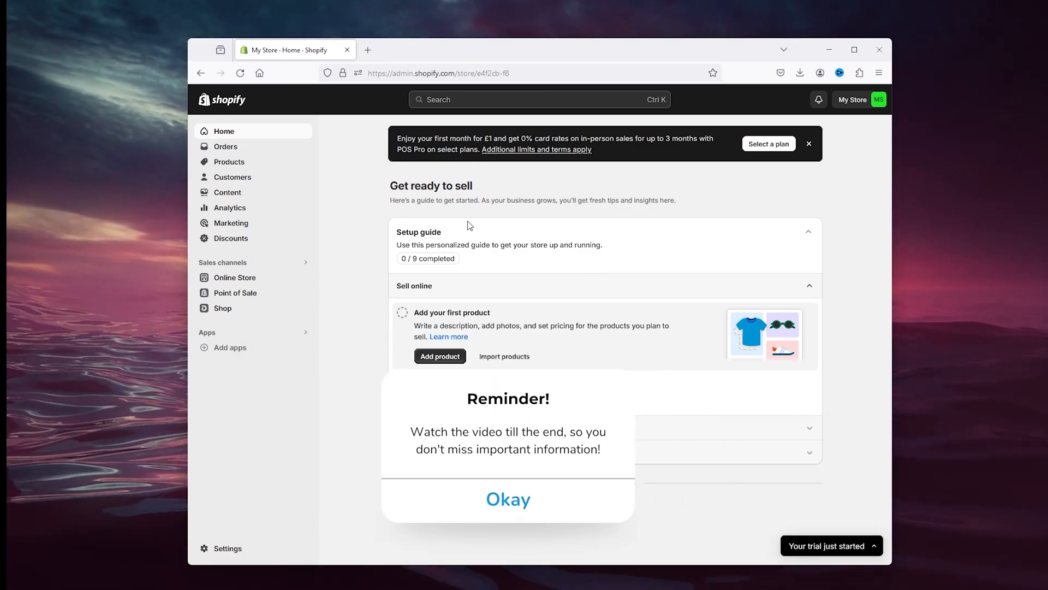
{"action": "left_click", "coordinate": [507, 498]}
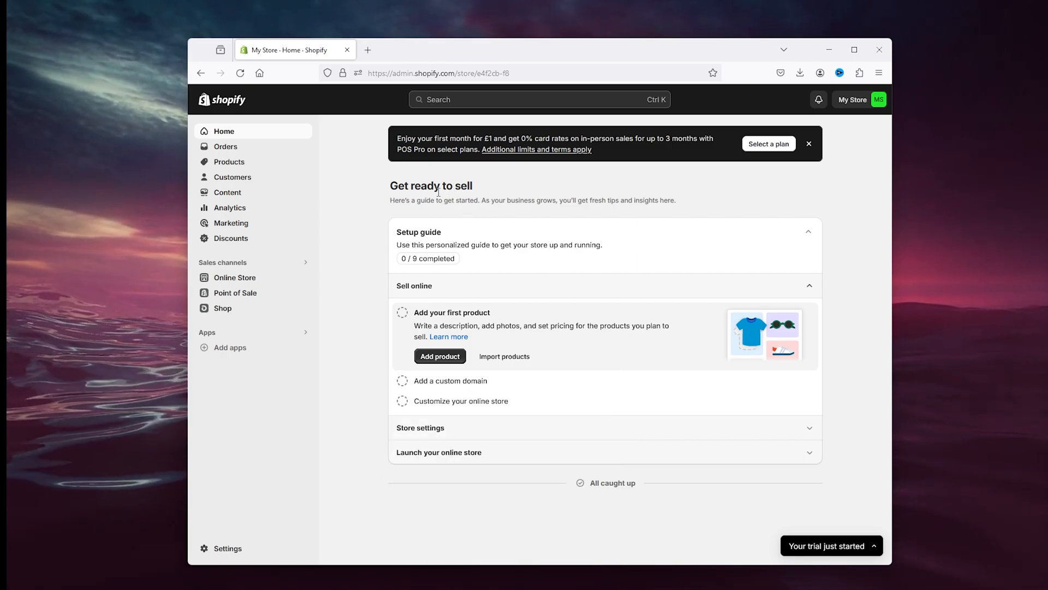
{"action": "mouse_move", "coordinate": [456, 238]}
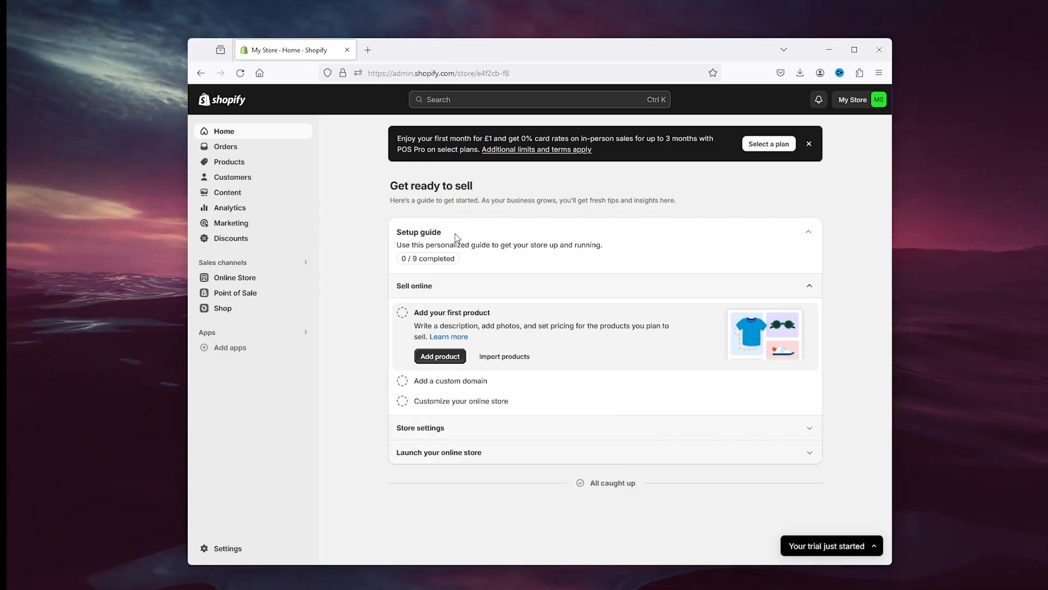
{"action": "mouse_move", "coordinate": [876, 111]}
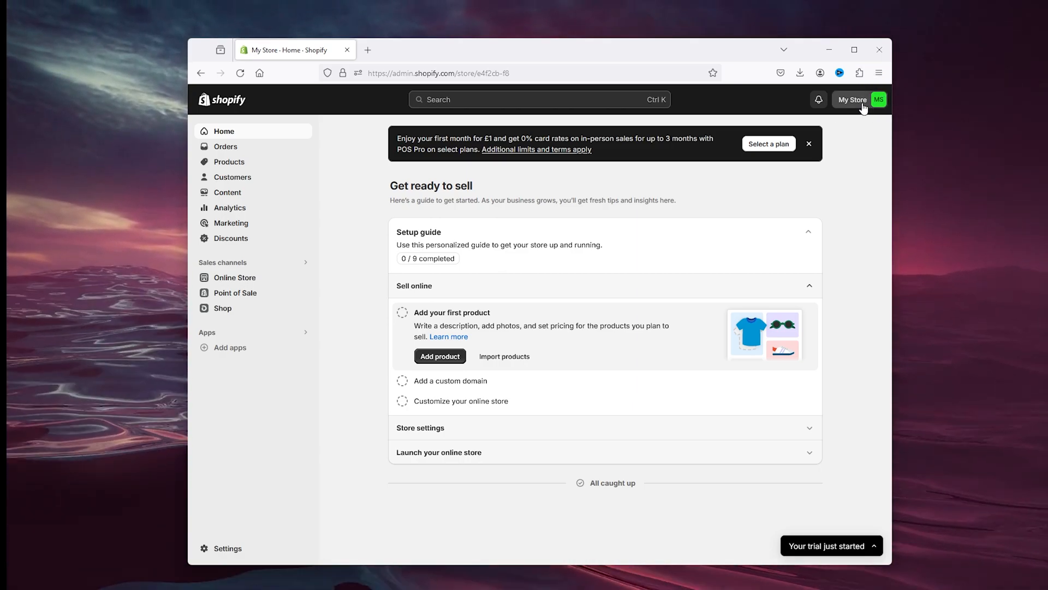
Open Manage account from the My Store menu and go to the Security section
{"action": "left_click", "coordinate": [857, 99]}
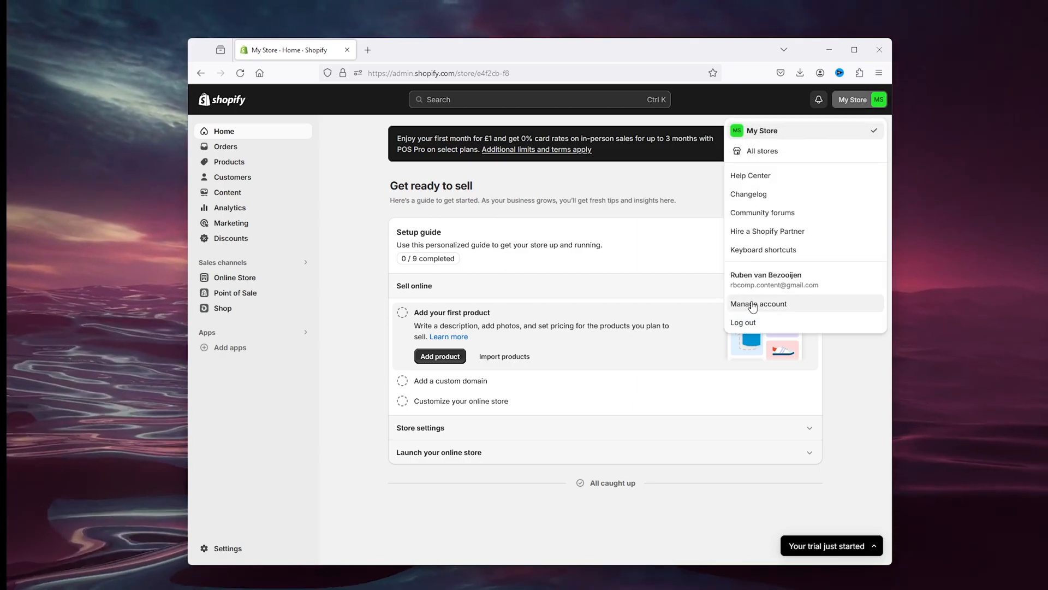
{"action": "left_click", "coordinate": [758, 303]}
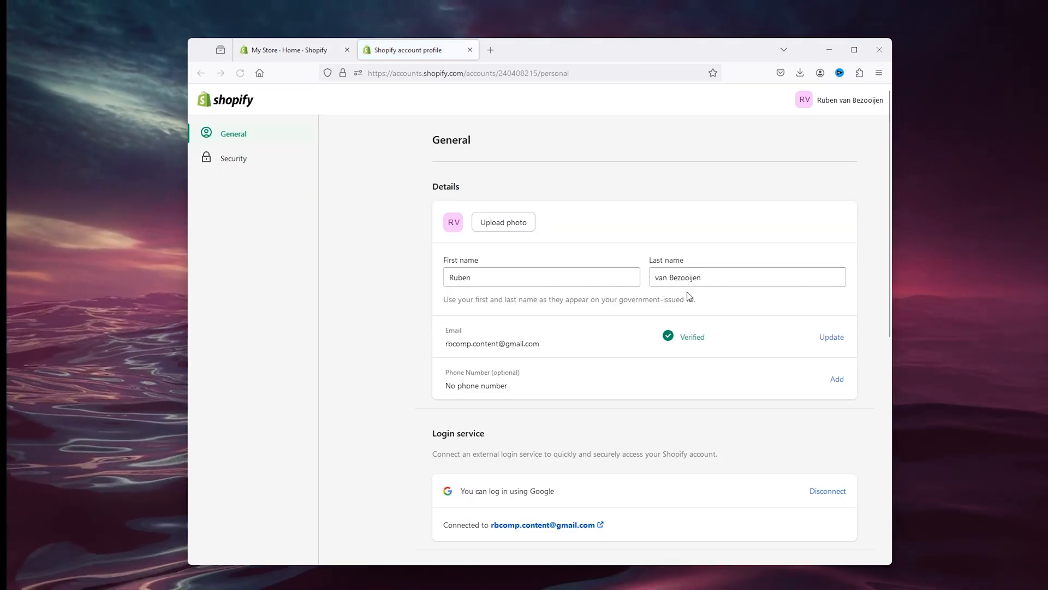
{"action": "mouse_move", "coordinate": [647, 244]}
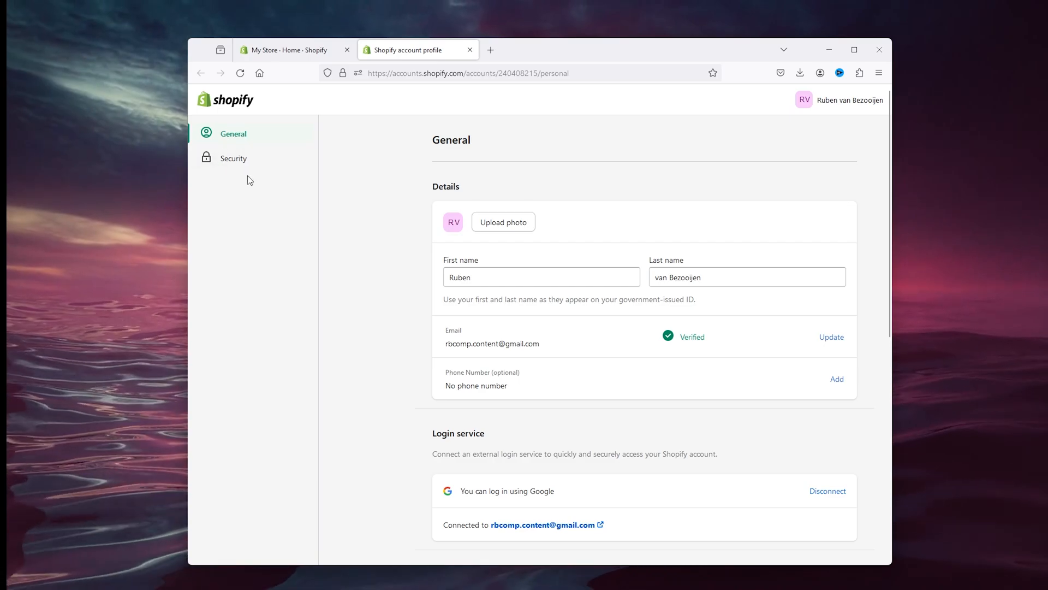
{"action": "left_click", "coordinate": [234, 158]}
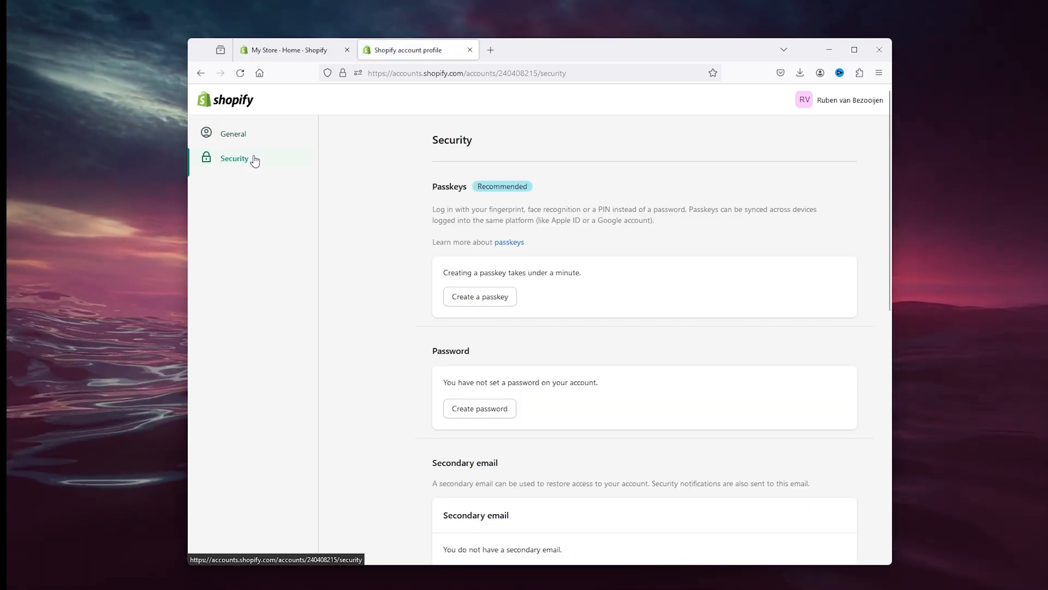
{"action": "double_click", "coordinate": [449, 186]}
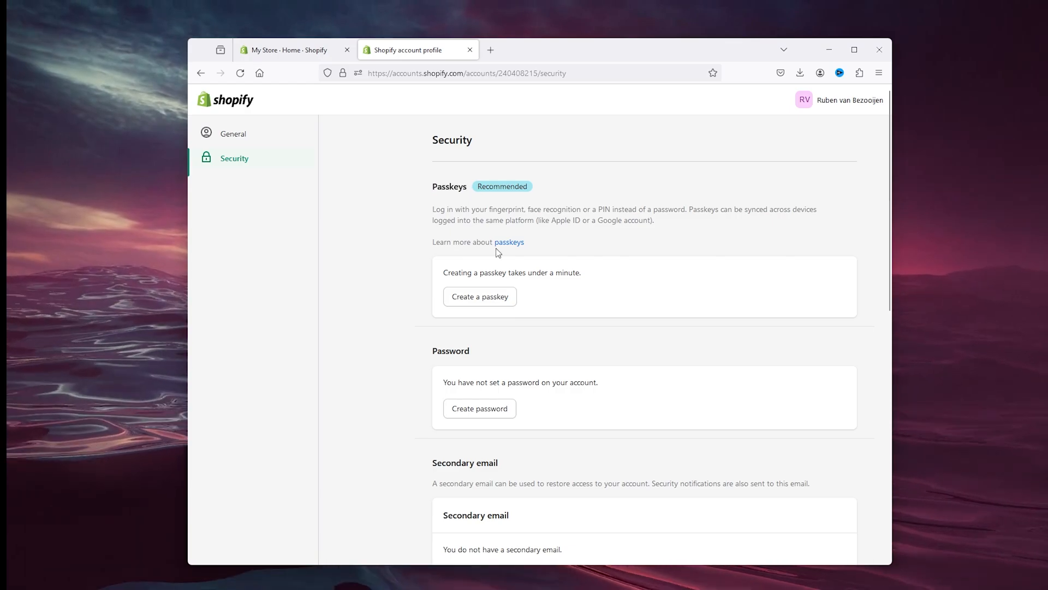
Read the passkeys Help Center article, then return to the account Security settings
{"action": "left_click", "coordinate": [509, 242]}
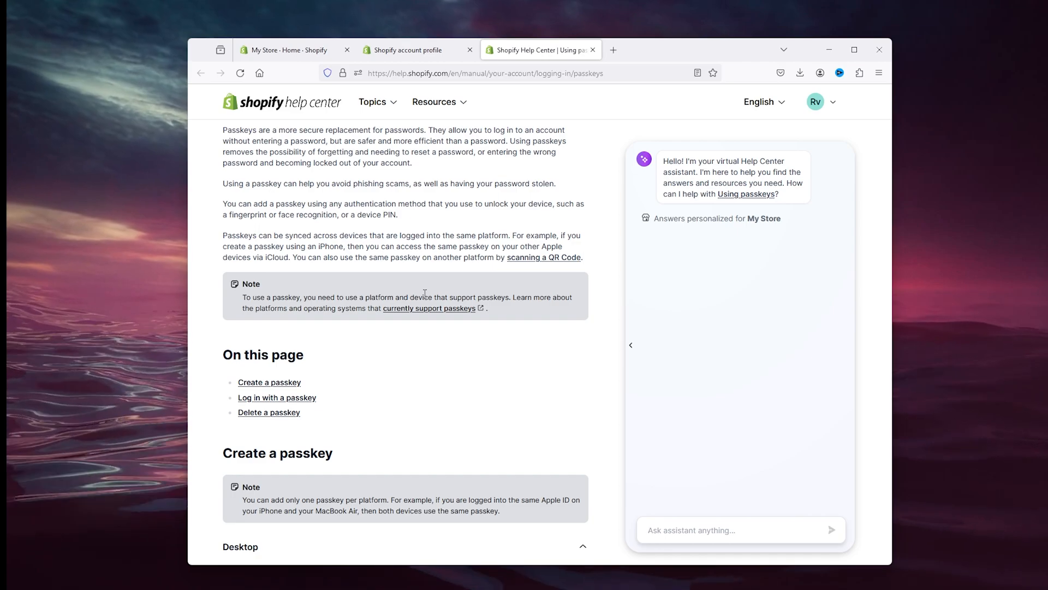
{"action": "scroll", "scroll_direction": "down", "scroll_amount": 3}
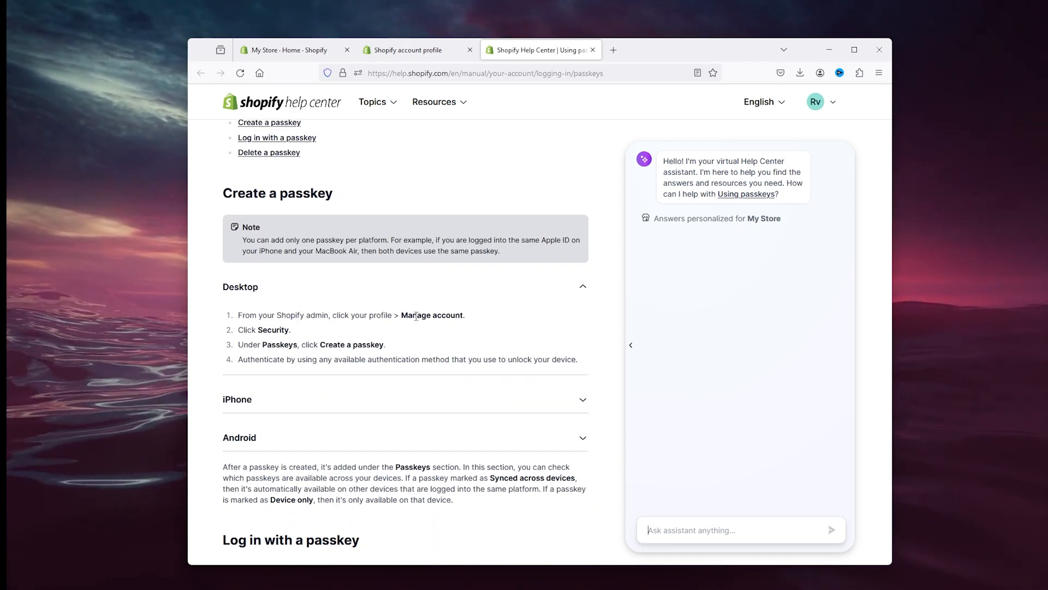
{"action": "left_click", "coordinate": [408, 49]}
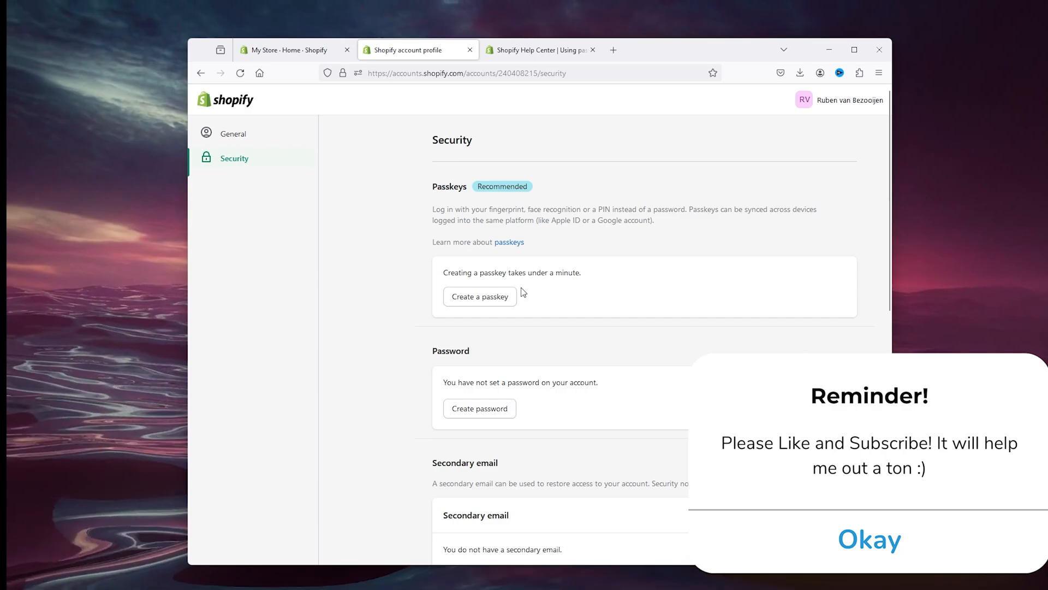
{"action": "left_click", "coordinate": [869, 539]}
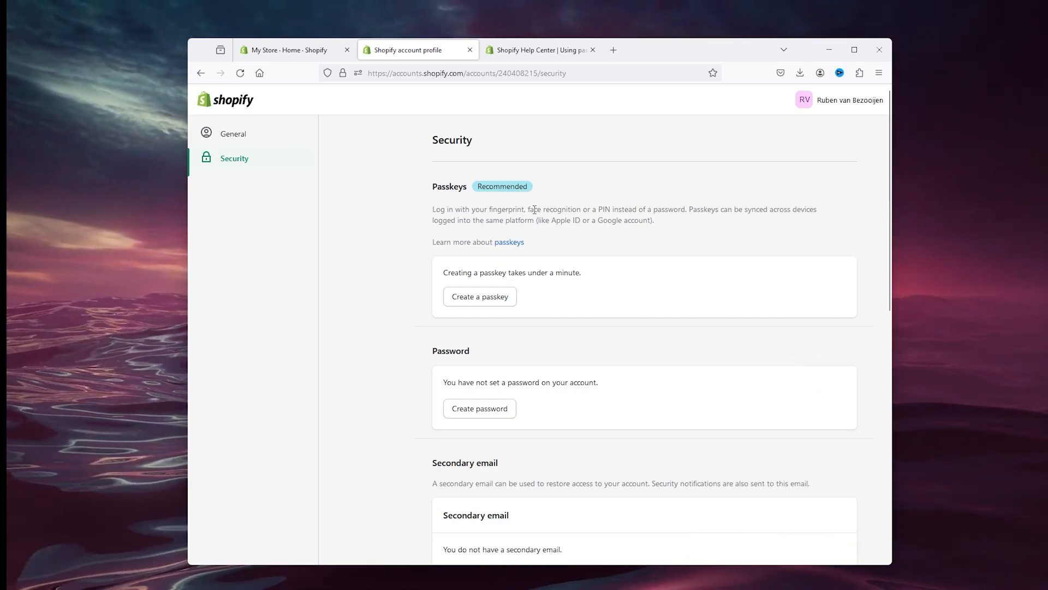
{"action": "mouse_move", "coordinate": [610, 219]}
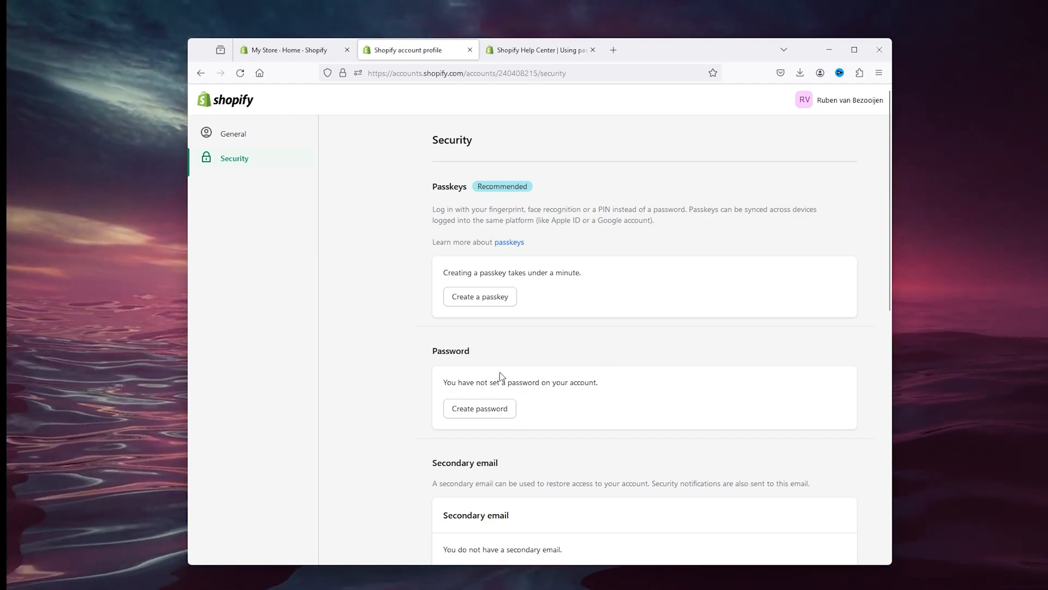
{"action": "mouse_move", "coordinate": [459, 201]}
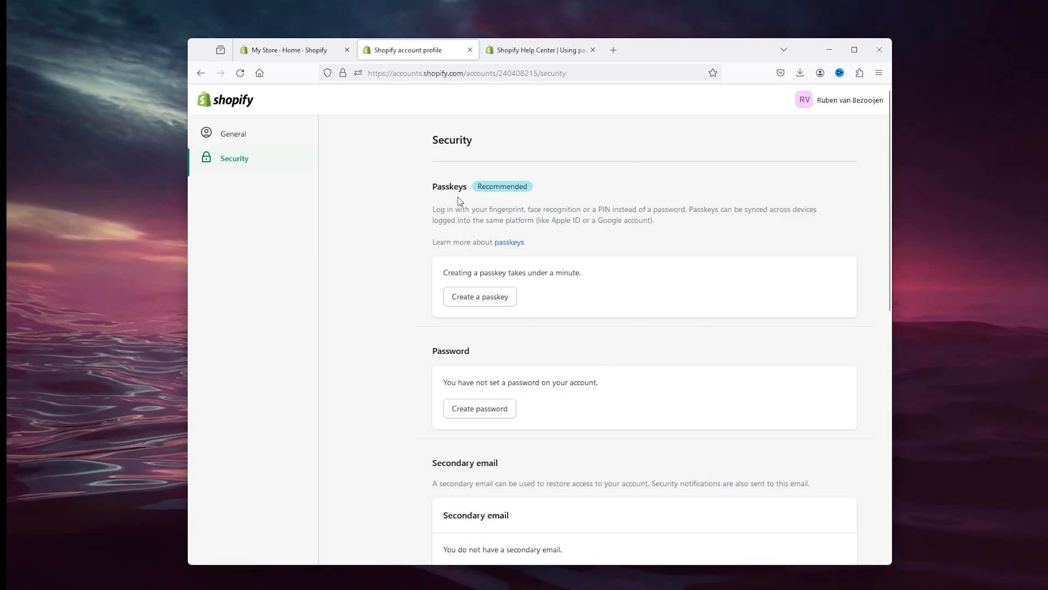
{"action": "scroll", "scroll_direction": "down", "scroll_amount": 3}
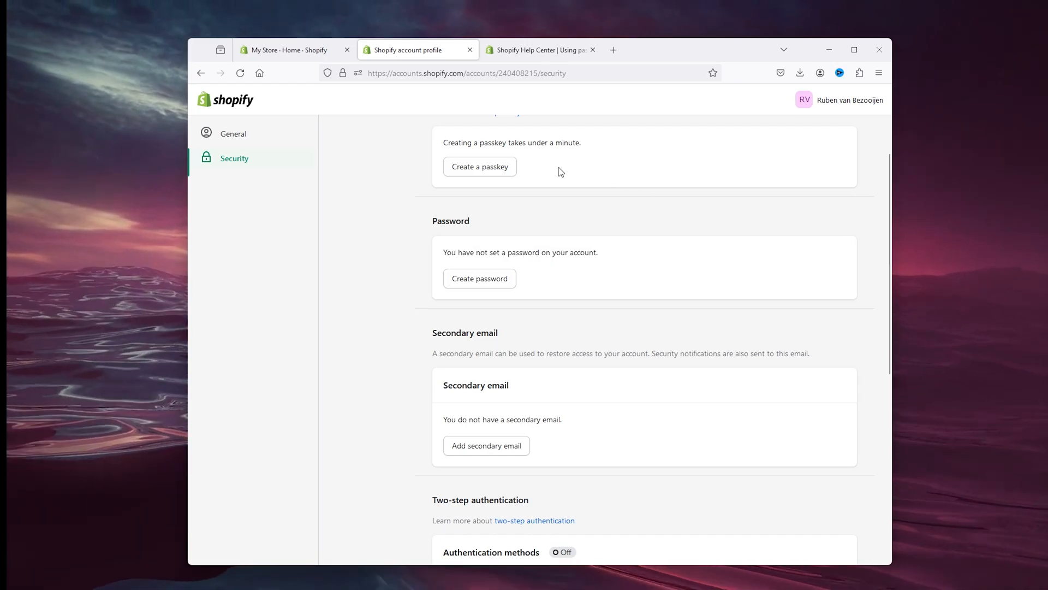
{"action": "left_click", "coordinate": [480, 278]}
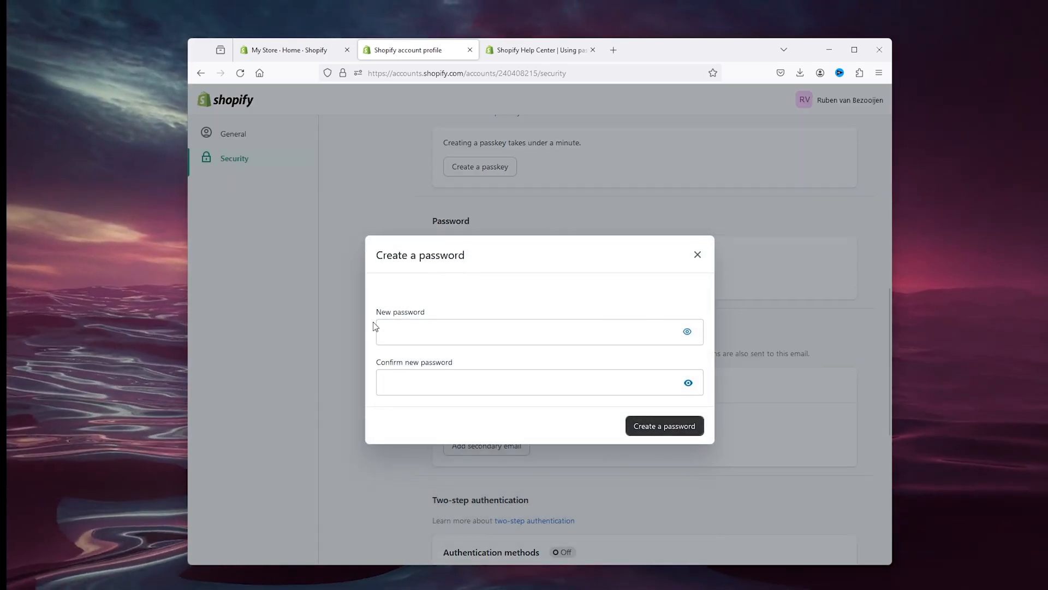
{"action": "mouse_move", "coordinate": [697, 255]}
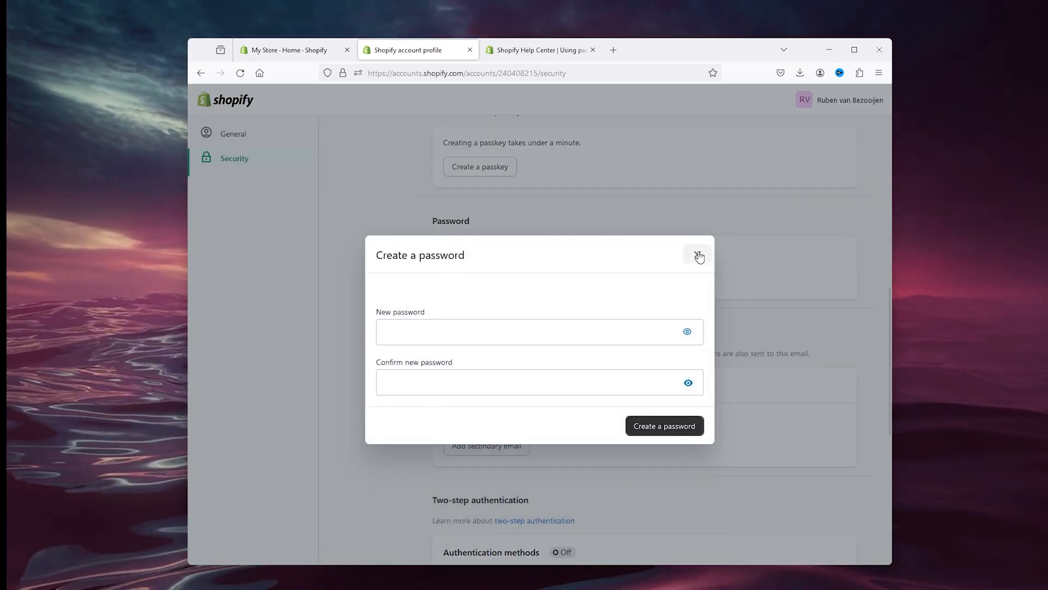
{"action": "left_click", "coordinate": [698, 256]}
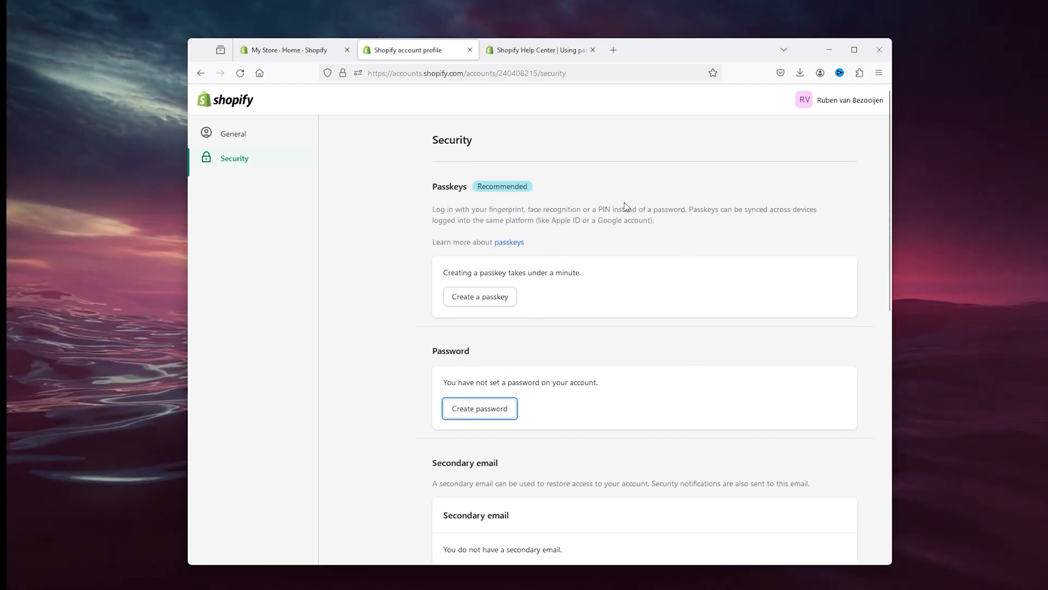
{"action": "scroll", "scroll_direction": "down", "scroll_amount": 3}
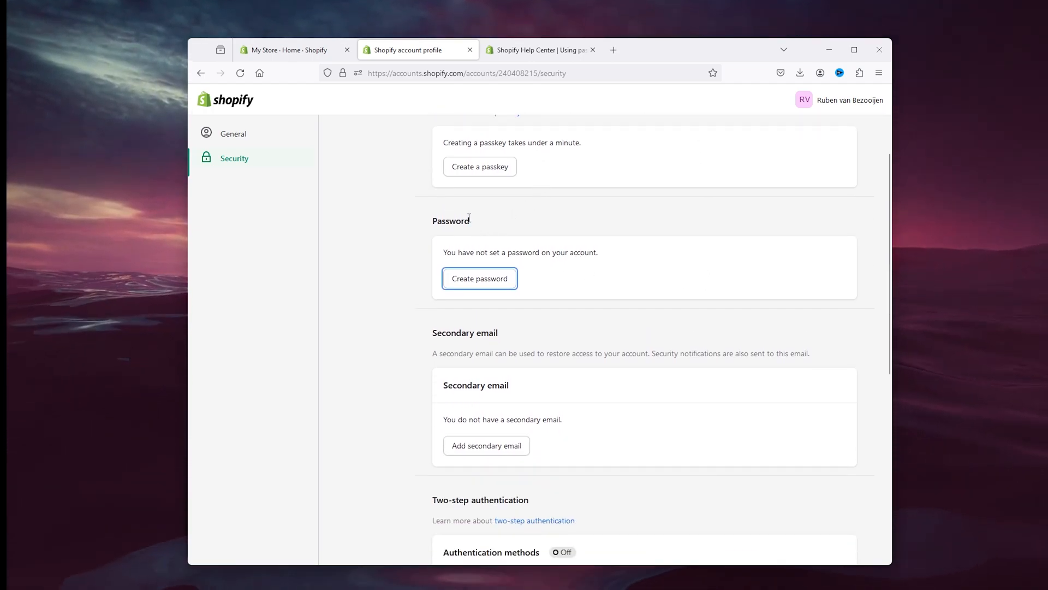
{"action": "mouse_move", "coordinate": [471, 237]}
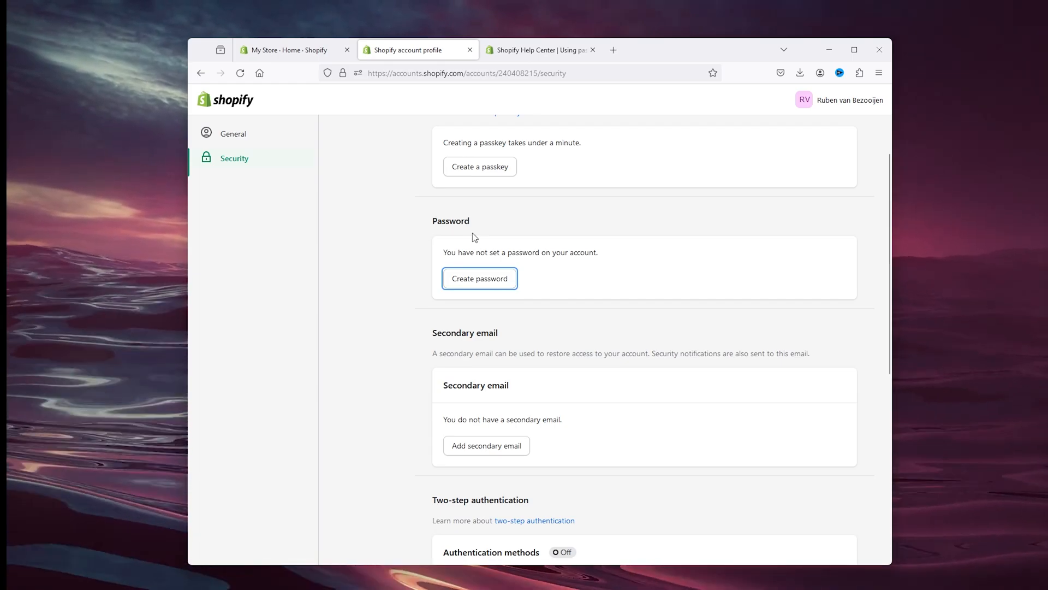
{"action": "mouse_move", "coordinate": [480, 219]}
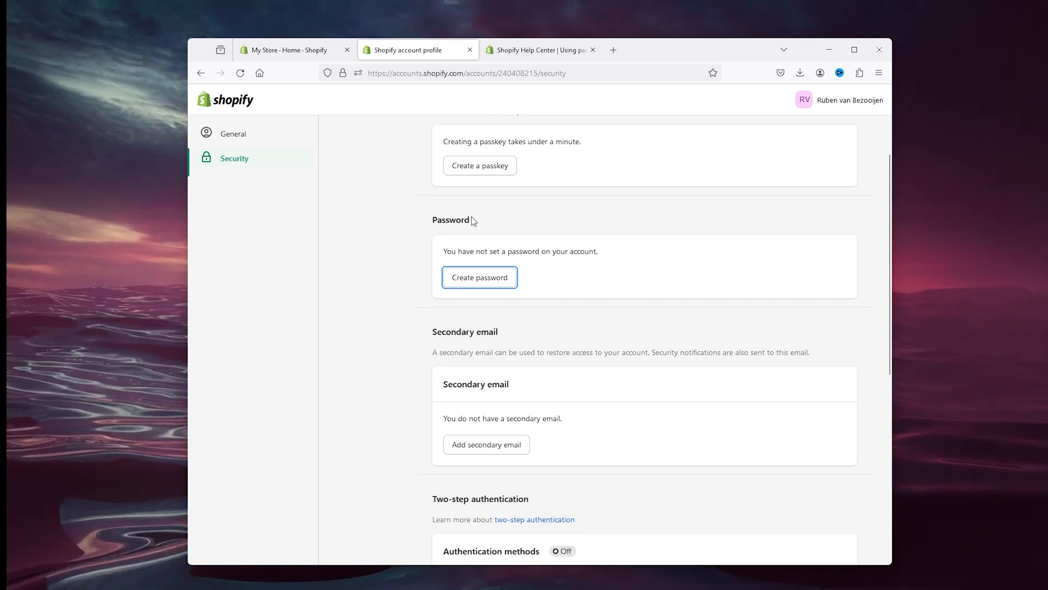
{"action": "scroll", "scroll_direction": "down", "scroll_amount": 3}
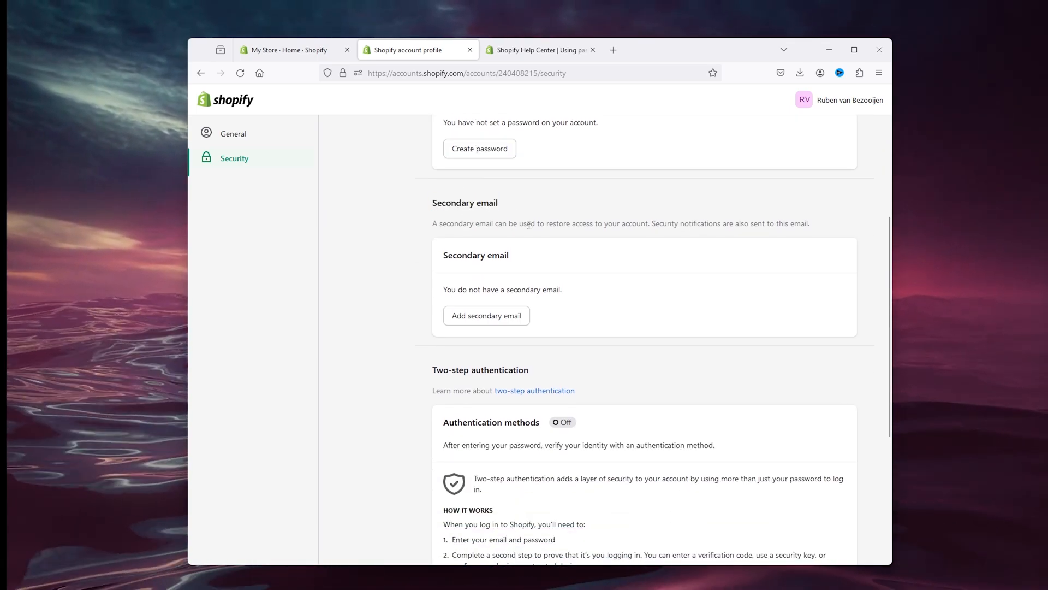
{"action": "left_click", "coordinate": [486, 315]}
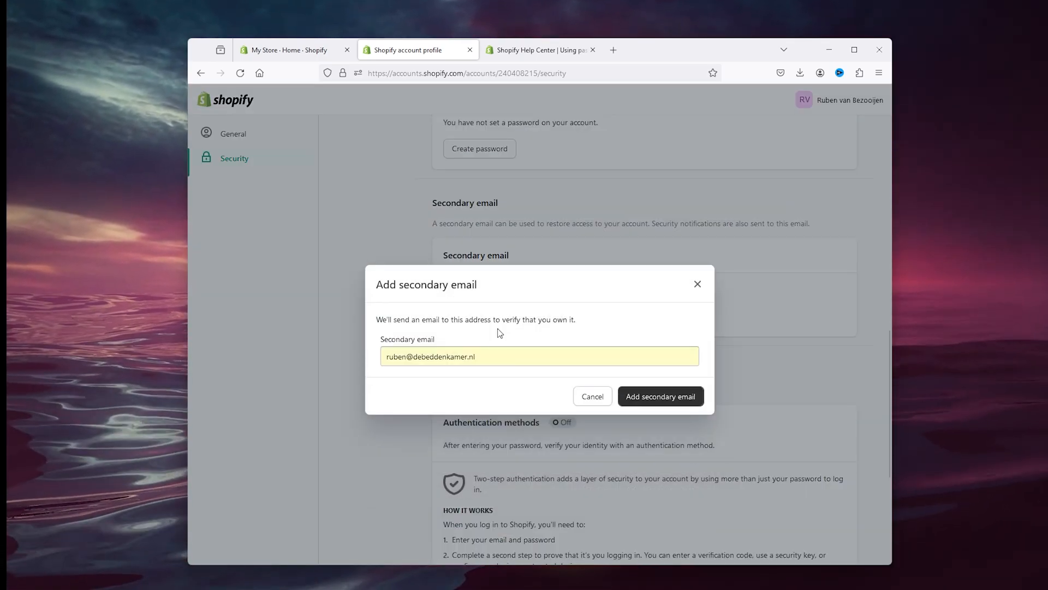
{"action": "mouse_move", "coordinate": [337, 322]}
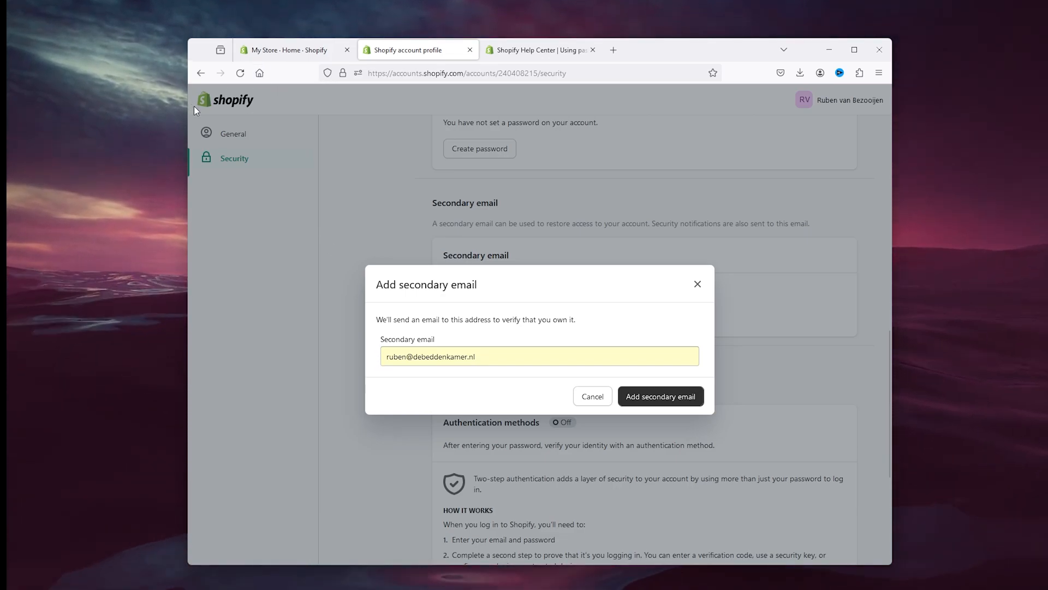
{"action": "mouse_move", "coordinate": [484, 378]}
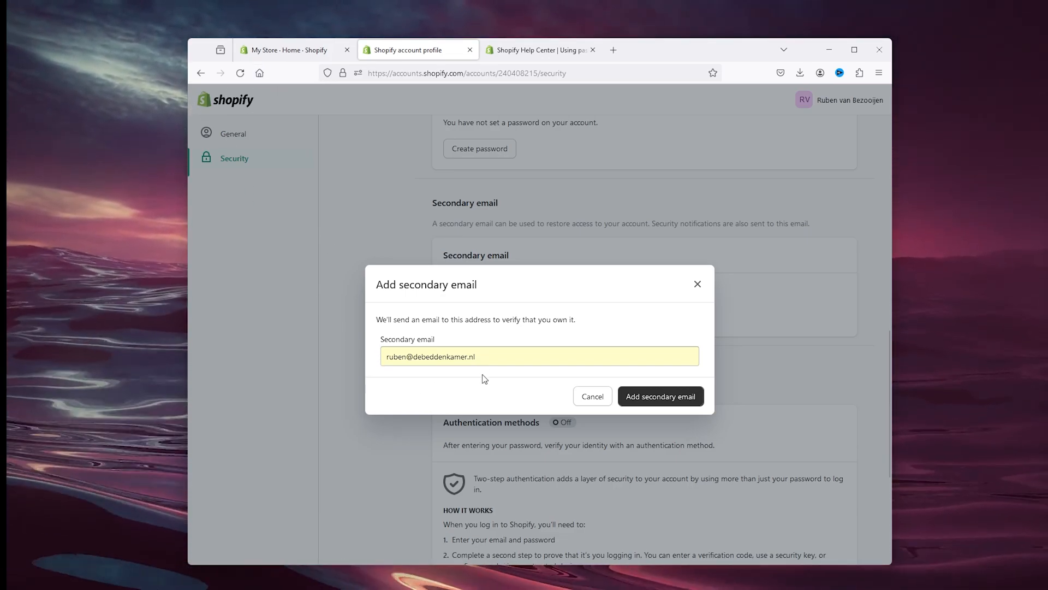
{"action": "mouse_move", "coordinate": [447, 386]}
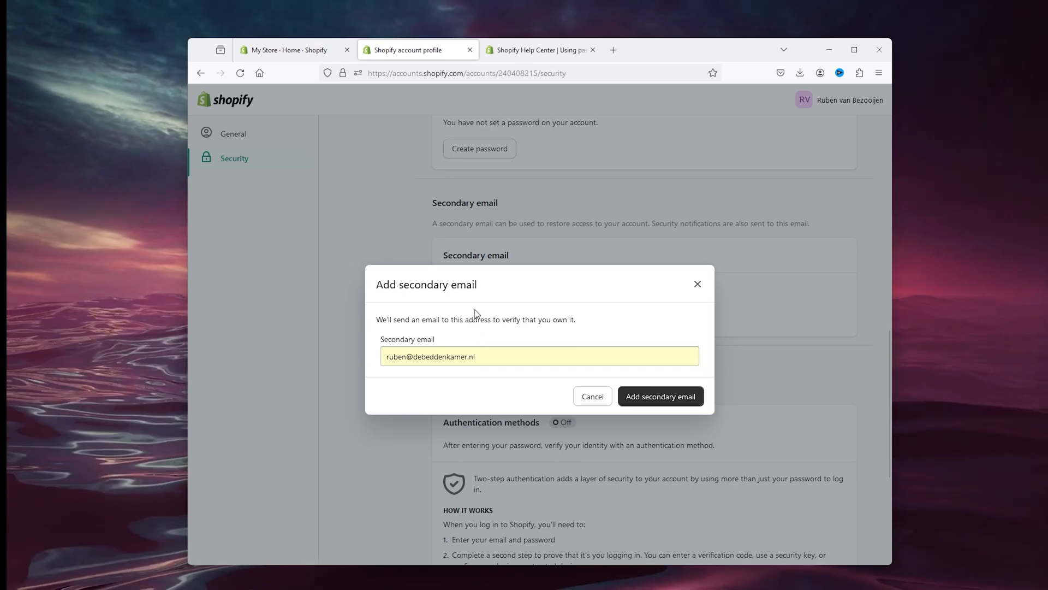
{"action": "left_click", "coordinate": [591, 396]}
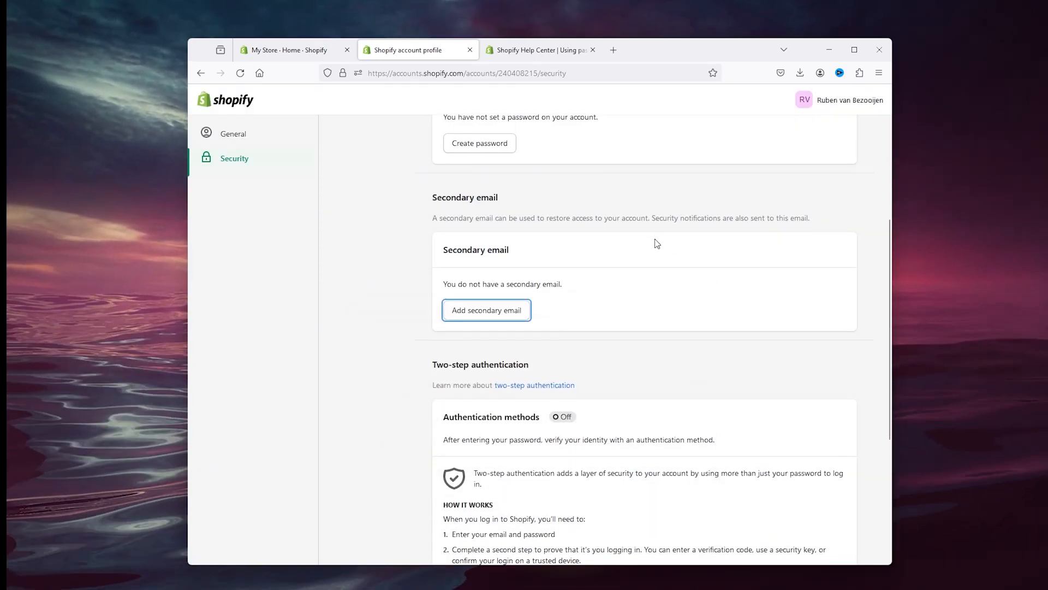
{"action": "scroll", "scroll_direction": "down", "scroll_amount": 3}
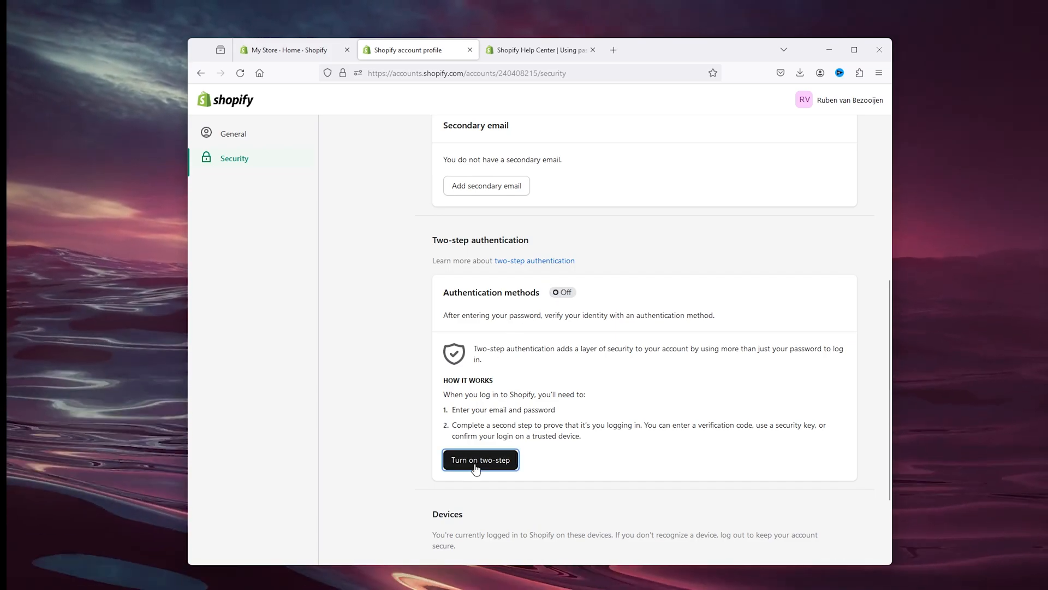
{"action": "left_click", "coordinate": [480, 459]}
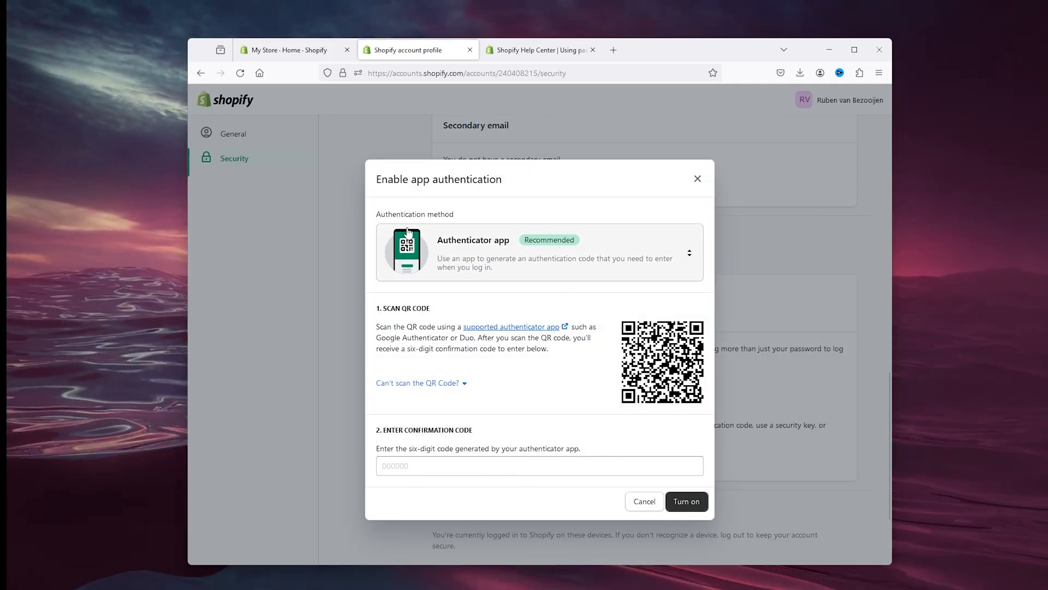
{"action": "mouse_move", "coordinate": [479, 291]}
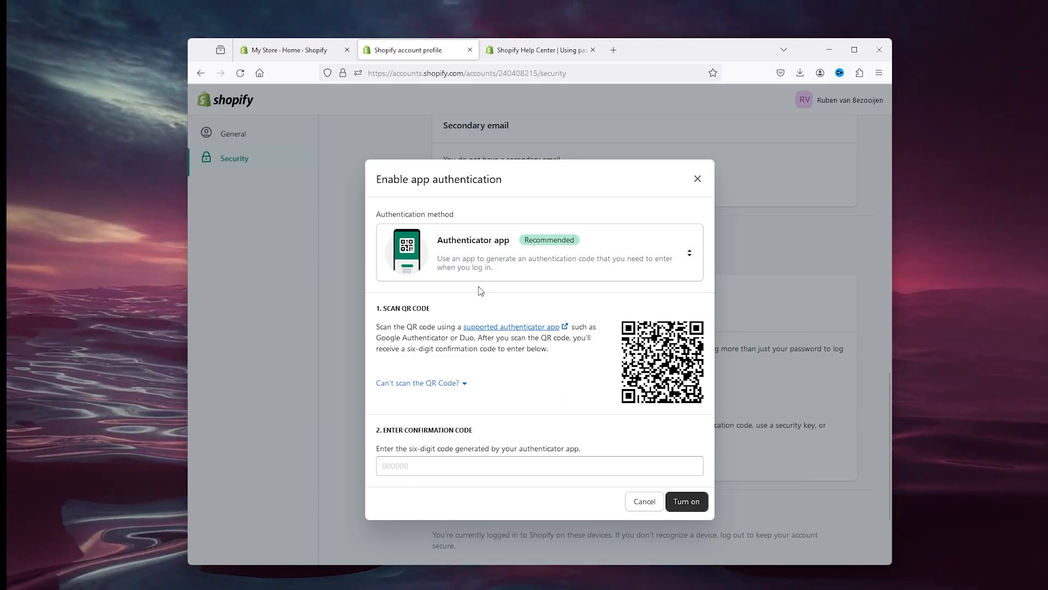
{"action": "mouse_move", "coordinate": [488, 296]}
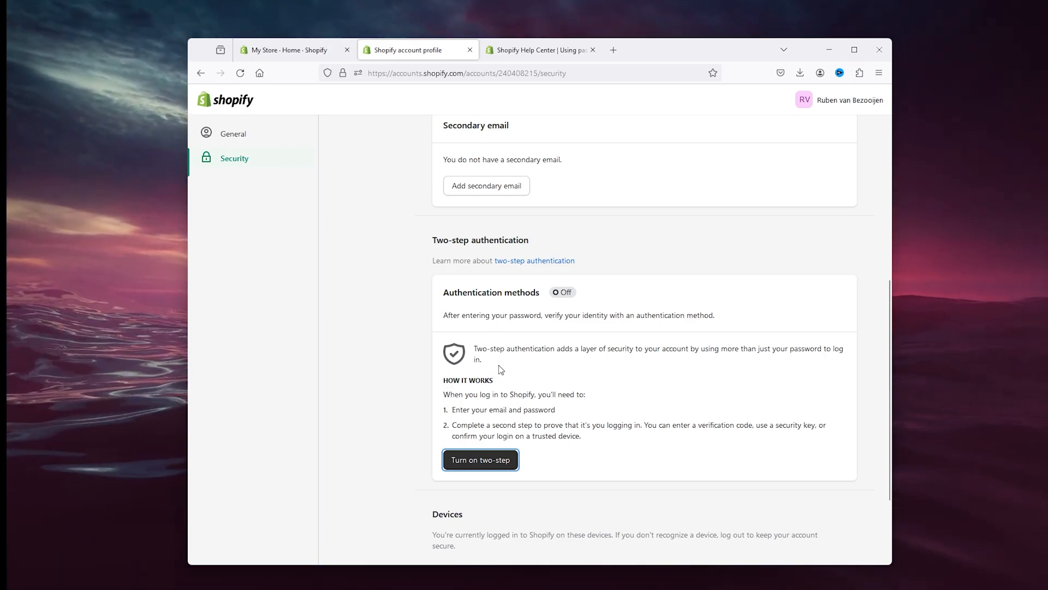
{"action": "scroll", "scroll_direction": "down", "scroll_amount": 3}
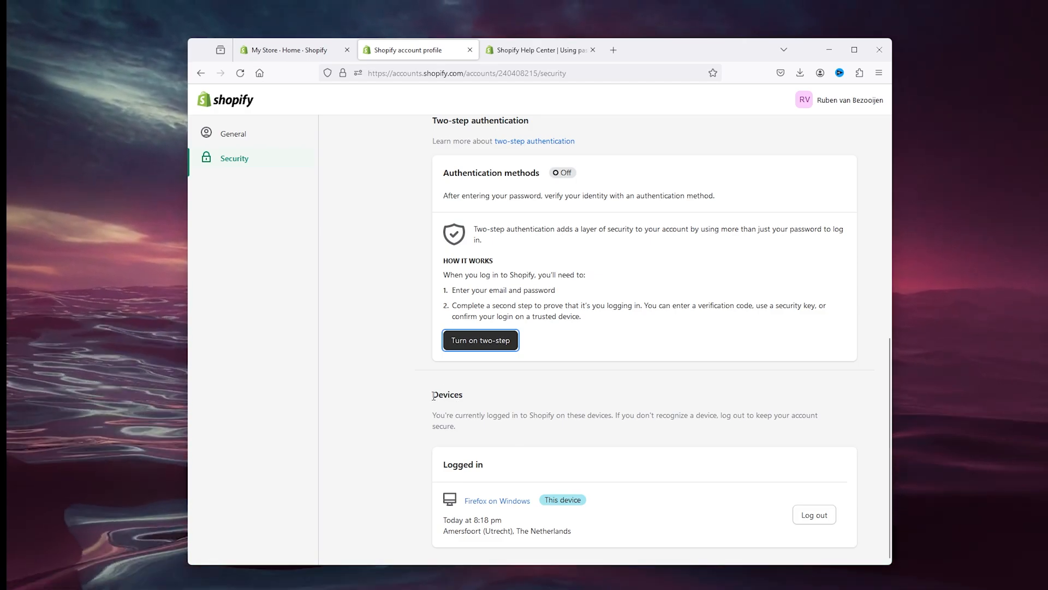
{"action": "mouse_move", "coordinate": [432, 401]}
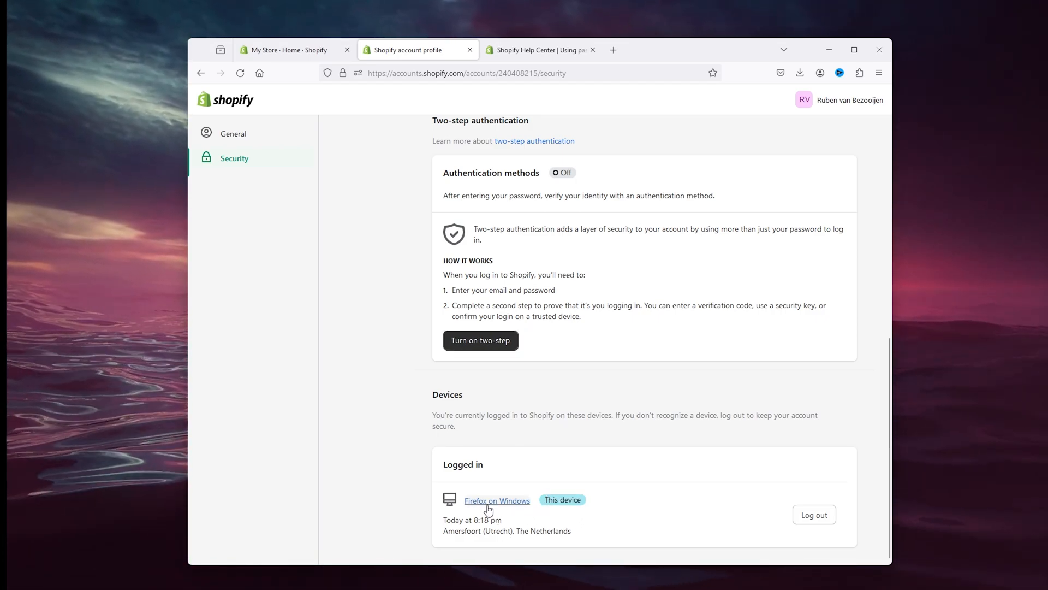
{"action": "mouse_move", "coordinate": [413, 439]}
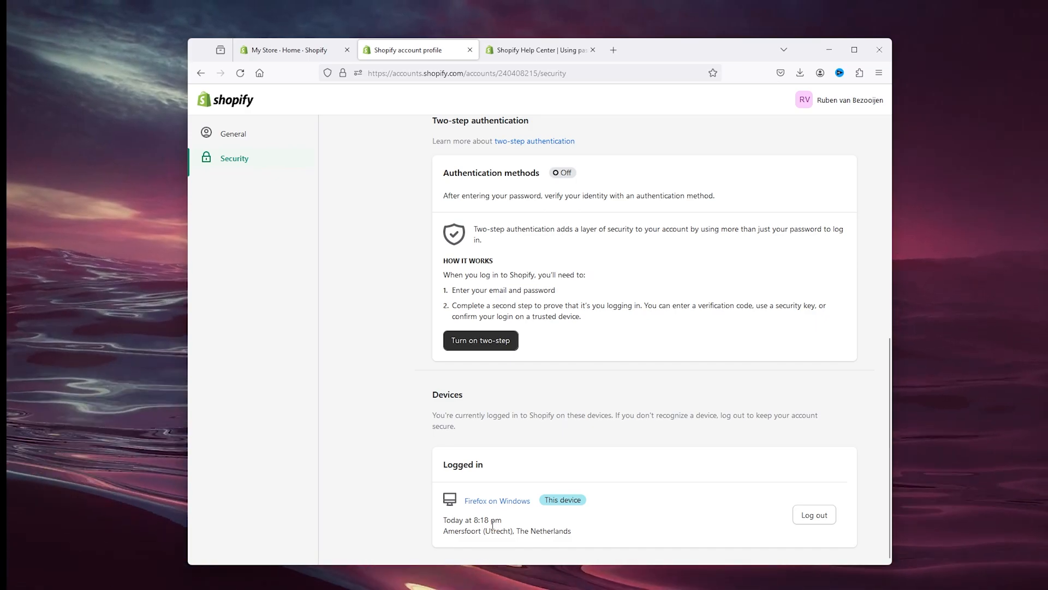
{"action": "mouse_move", "coordinate": [503, 523]}
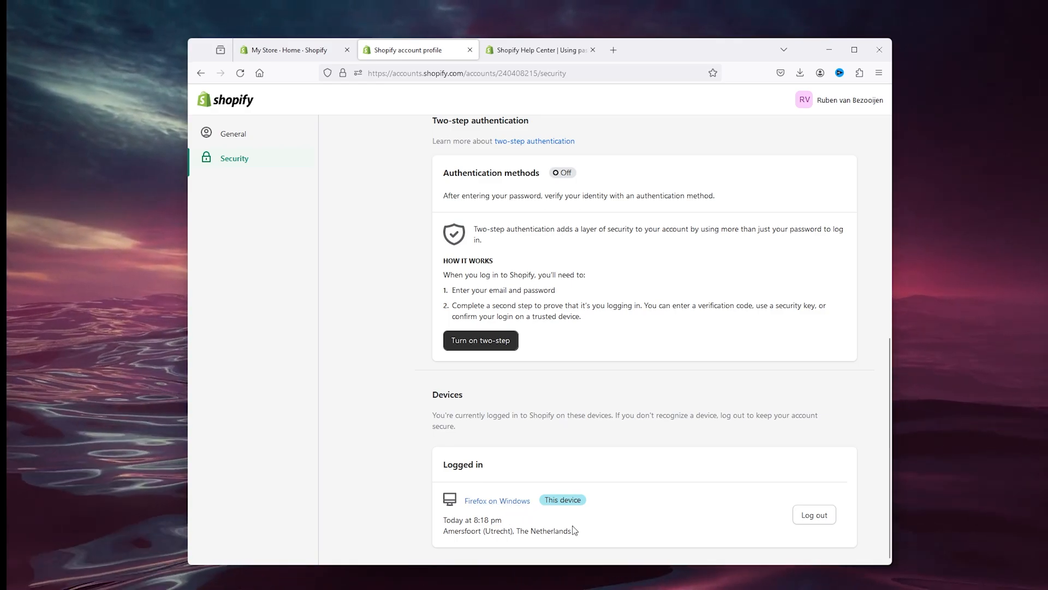
{"action": "mouse_move", "coordinate": [827, 489]}
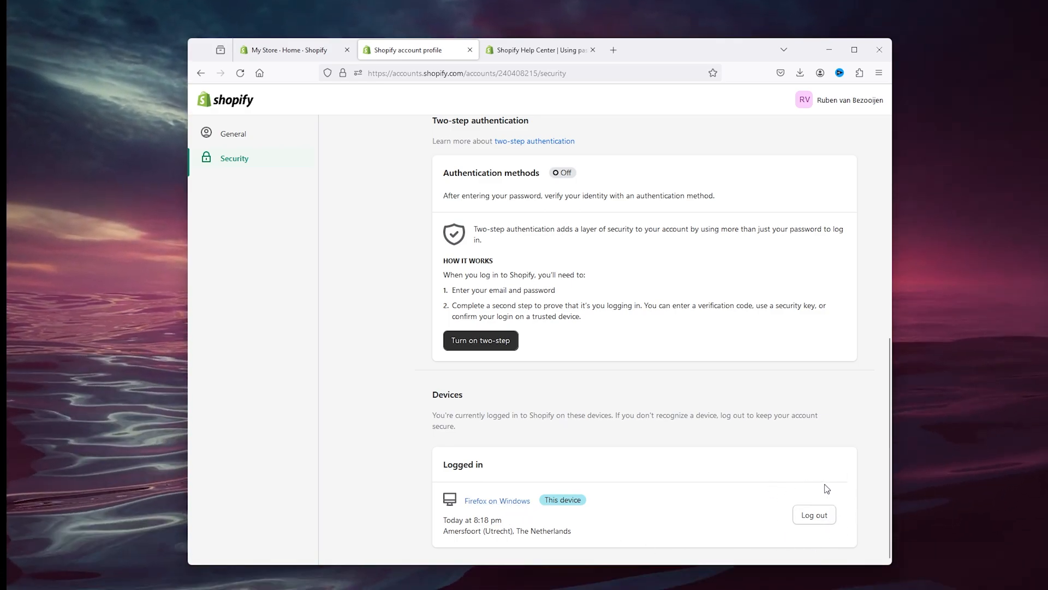
{"action": "mouse_move", "coordinate": [814, 515]}
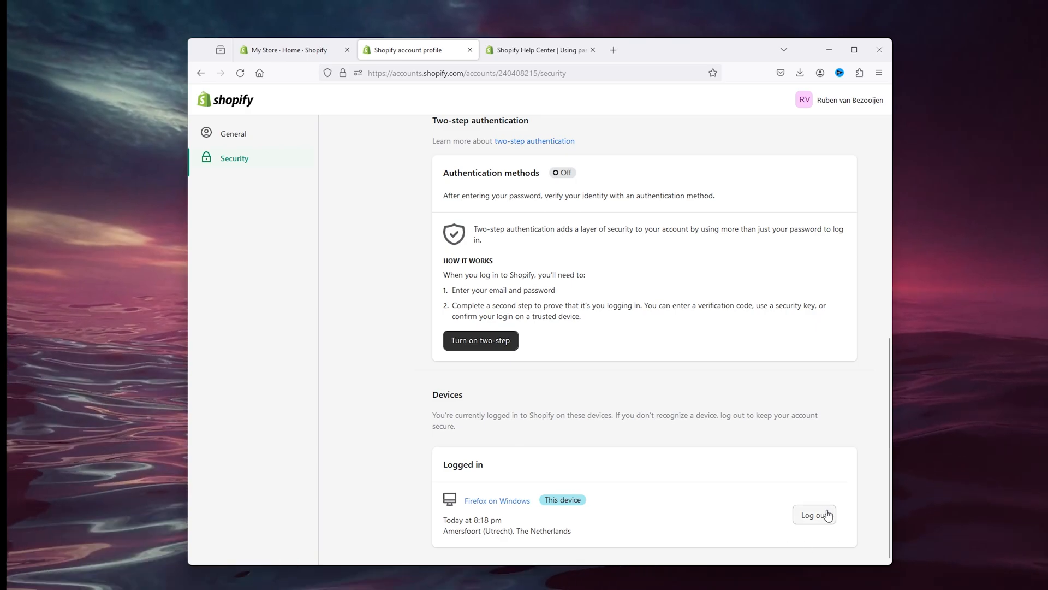
Log out the Firefox on Windows device and confirm the logout
{"action": "left_click", "coordinate": [814, 515]}
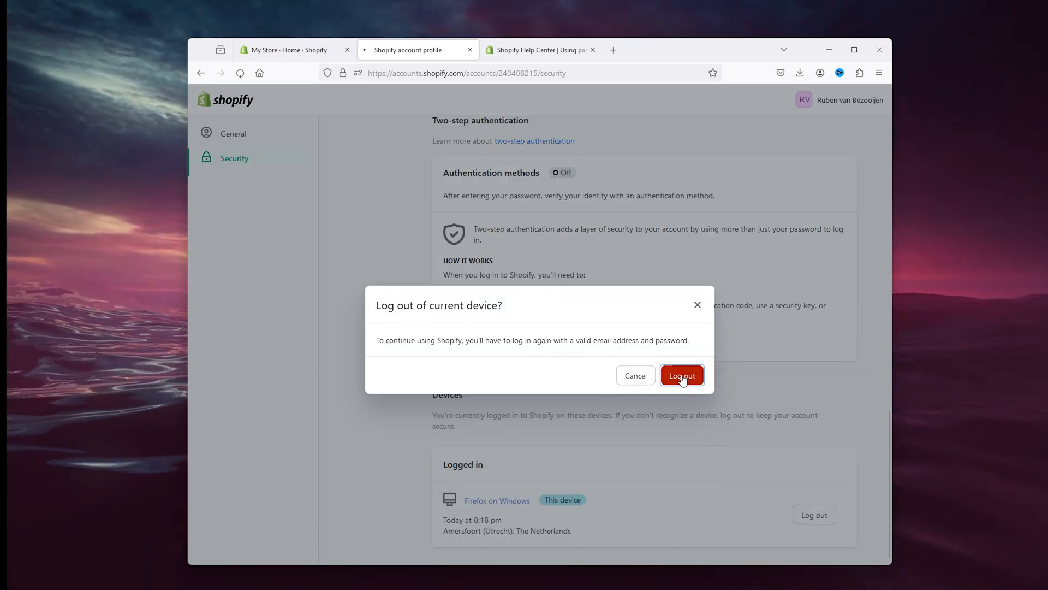
{"action": "left_click", "coordinate": [681, 375]}
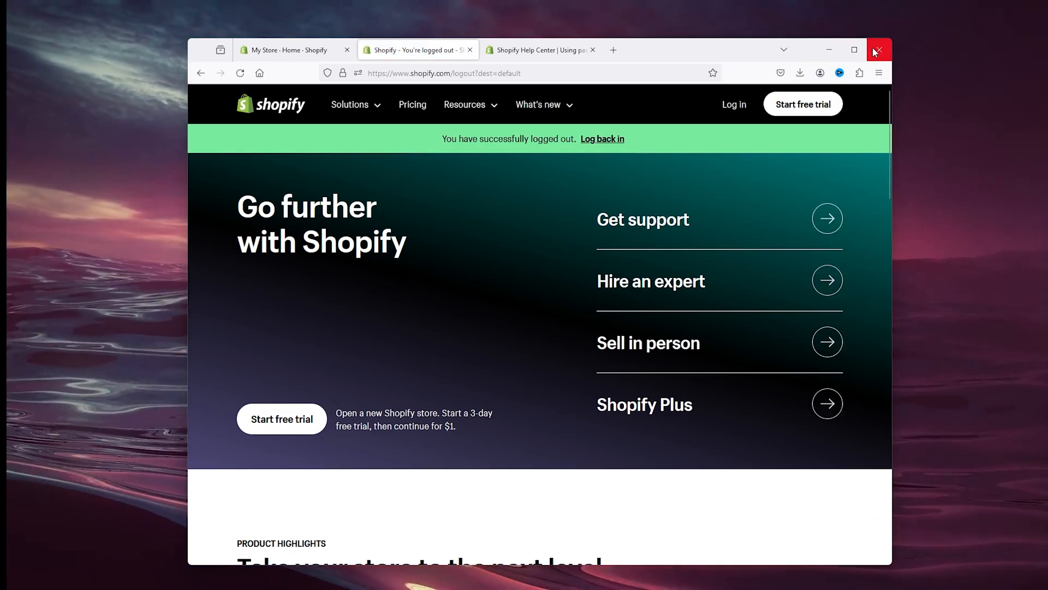
{"action": "mouse_move", "coordinate": [879, 50]}
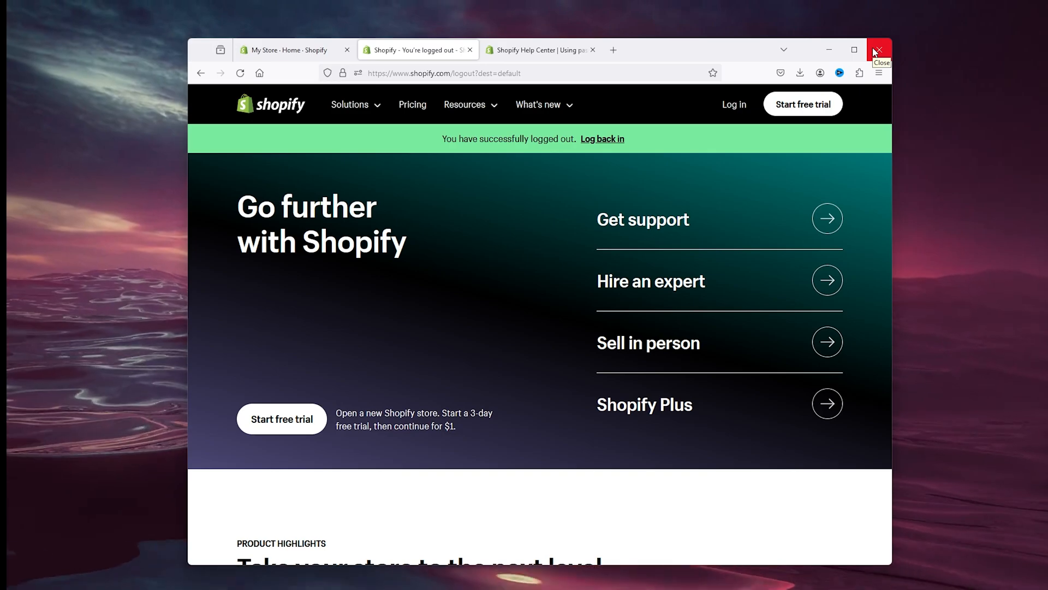